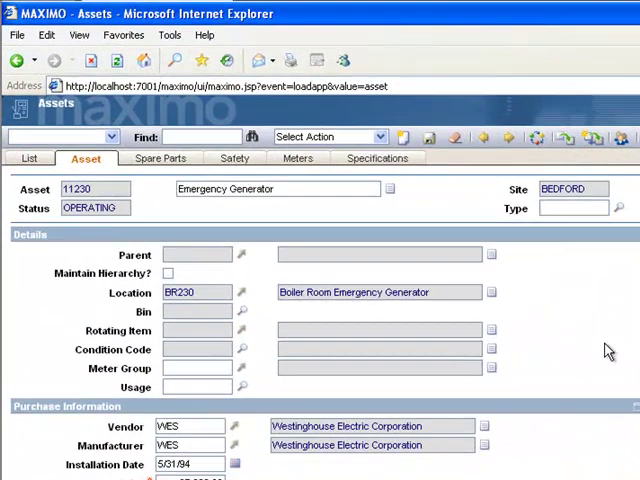
pyautogui.moveTo(584, 318)
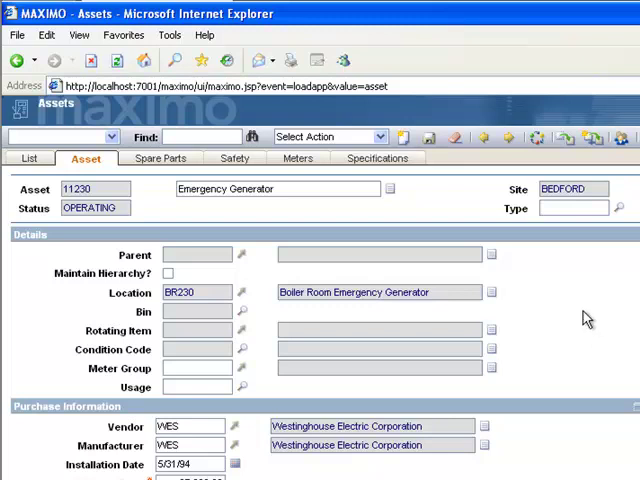
pyautogui.moveTo(364, 178)
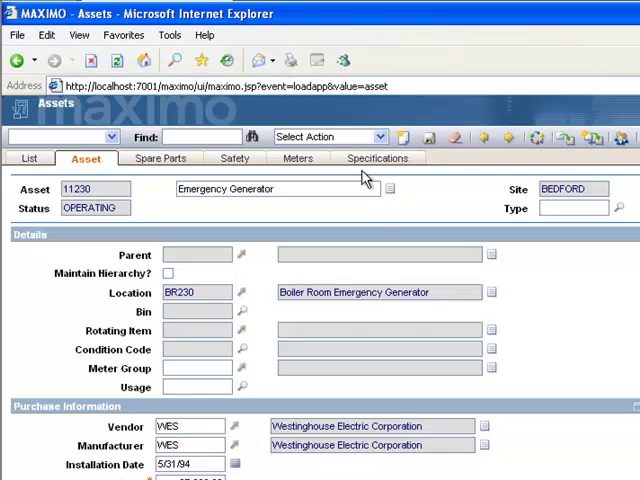
# Bring up the Select Action list for asset 11230, Emergency Generator at BEDFORD.
pyautogui.click(304, 136)
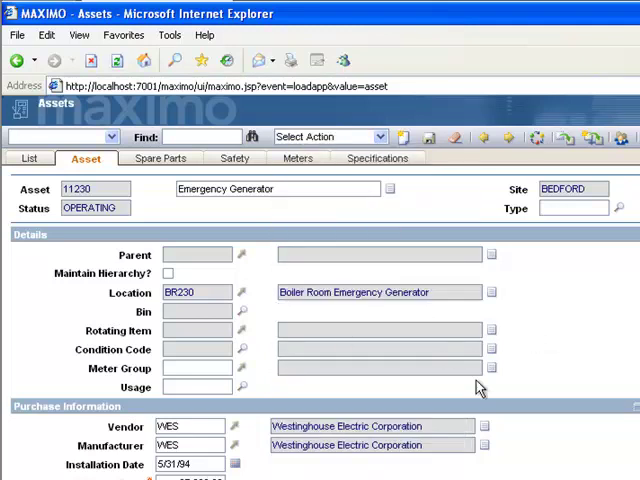
pyautogui.moveTo(528, 392)
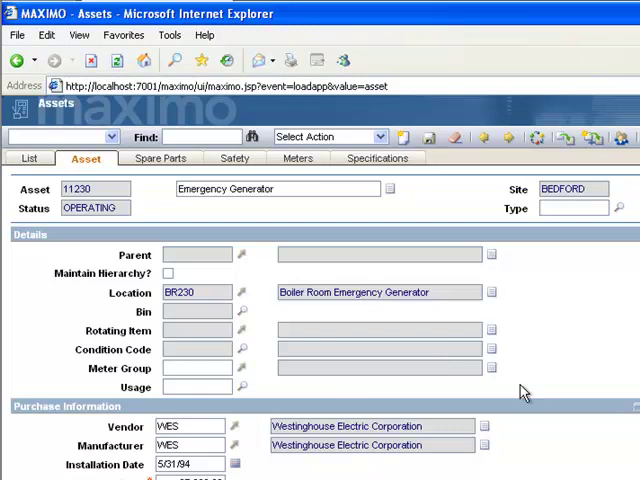
pyautogui.moveTo(92, 208)
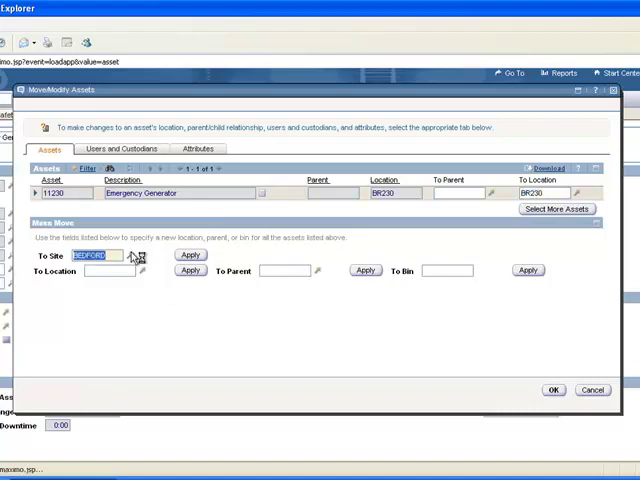
# Enter FLEET as the To Site for moving asset 11230.
pyautogui.click(144, 256)
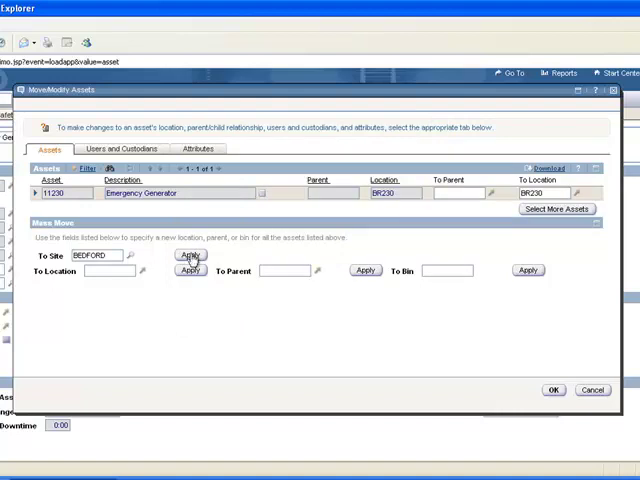
pyautogui.write('FLEET')
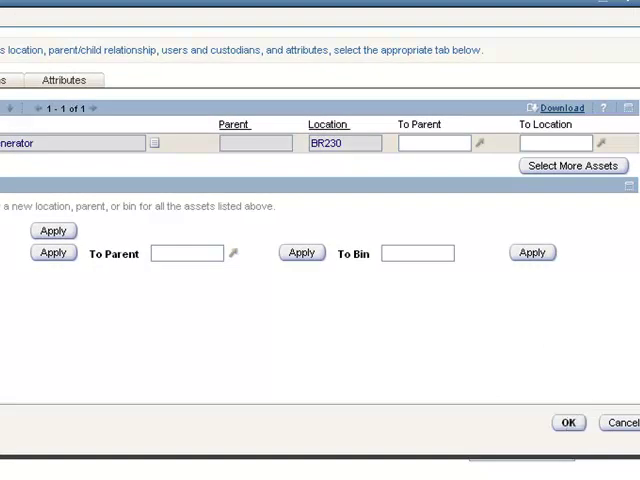
# Execute the move of asset 11230 from BEDFORD to FLEET and accept the result.
pyautogui.click(568, 422)
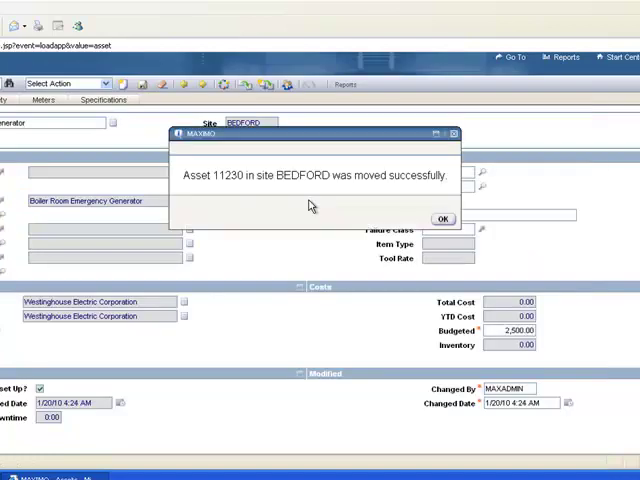
pyautogui.moveTo(220, 216)
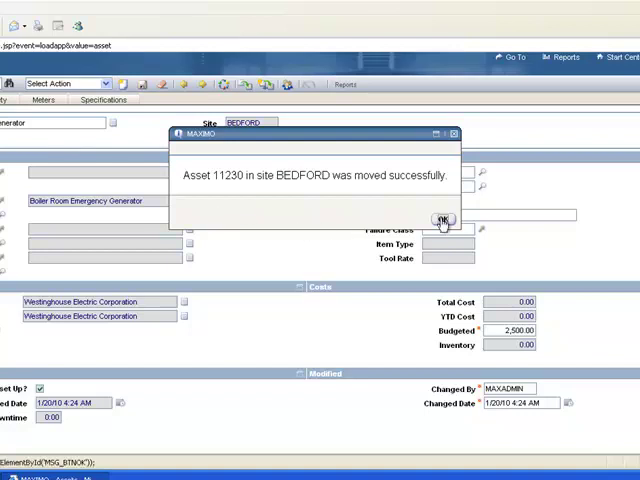
pyautogui.click(440, 220)
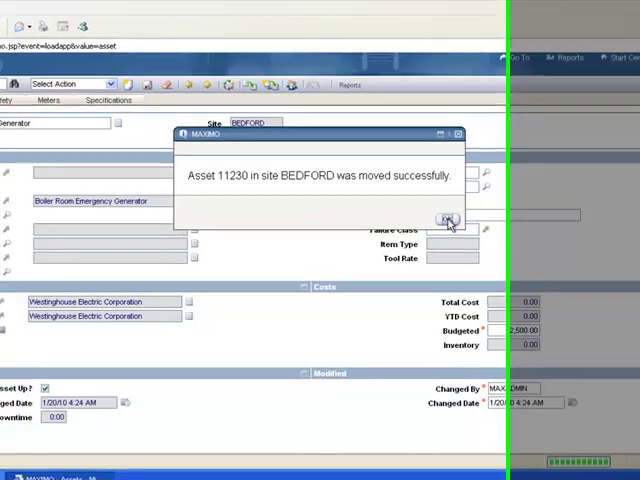
# Dismiss the 'moved successfully' message, returning to asset 11230 now at site FLEET.
pyautogui.click(444, 218)
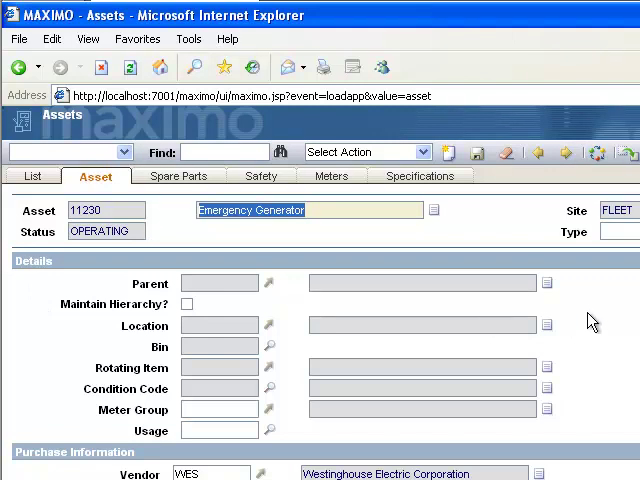
pyautogui.moveTo(600, 322)
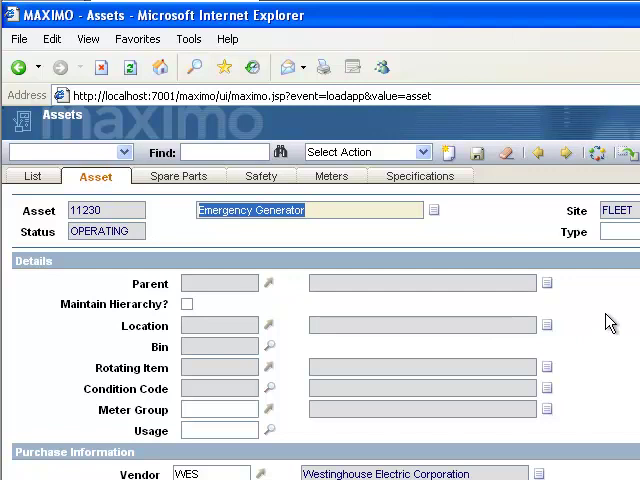